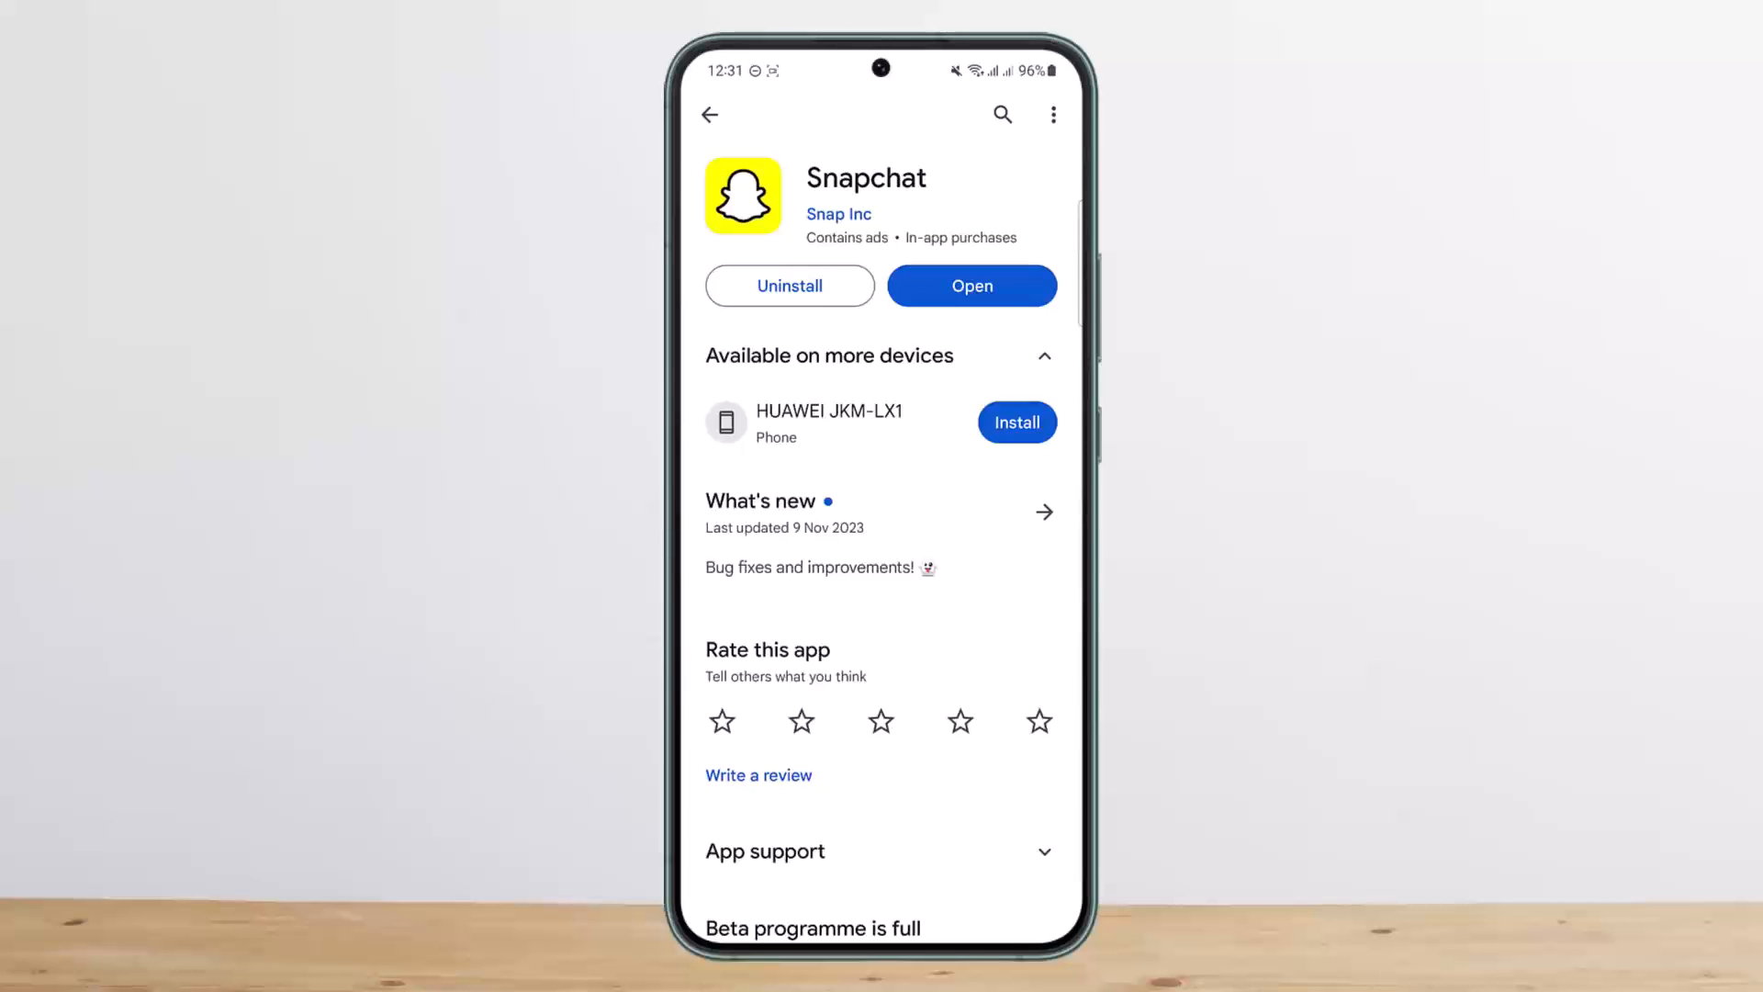
Step: Launch Snapchat from the Play Store and go to your Bitmoji profile page
{"action": "left_click", "coordinate": [971, 285]}
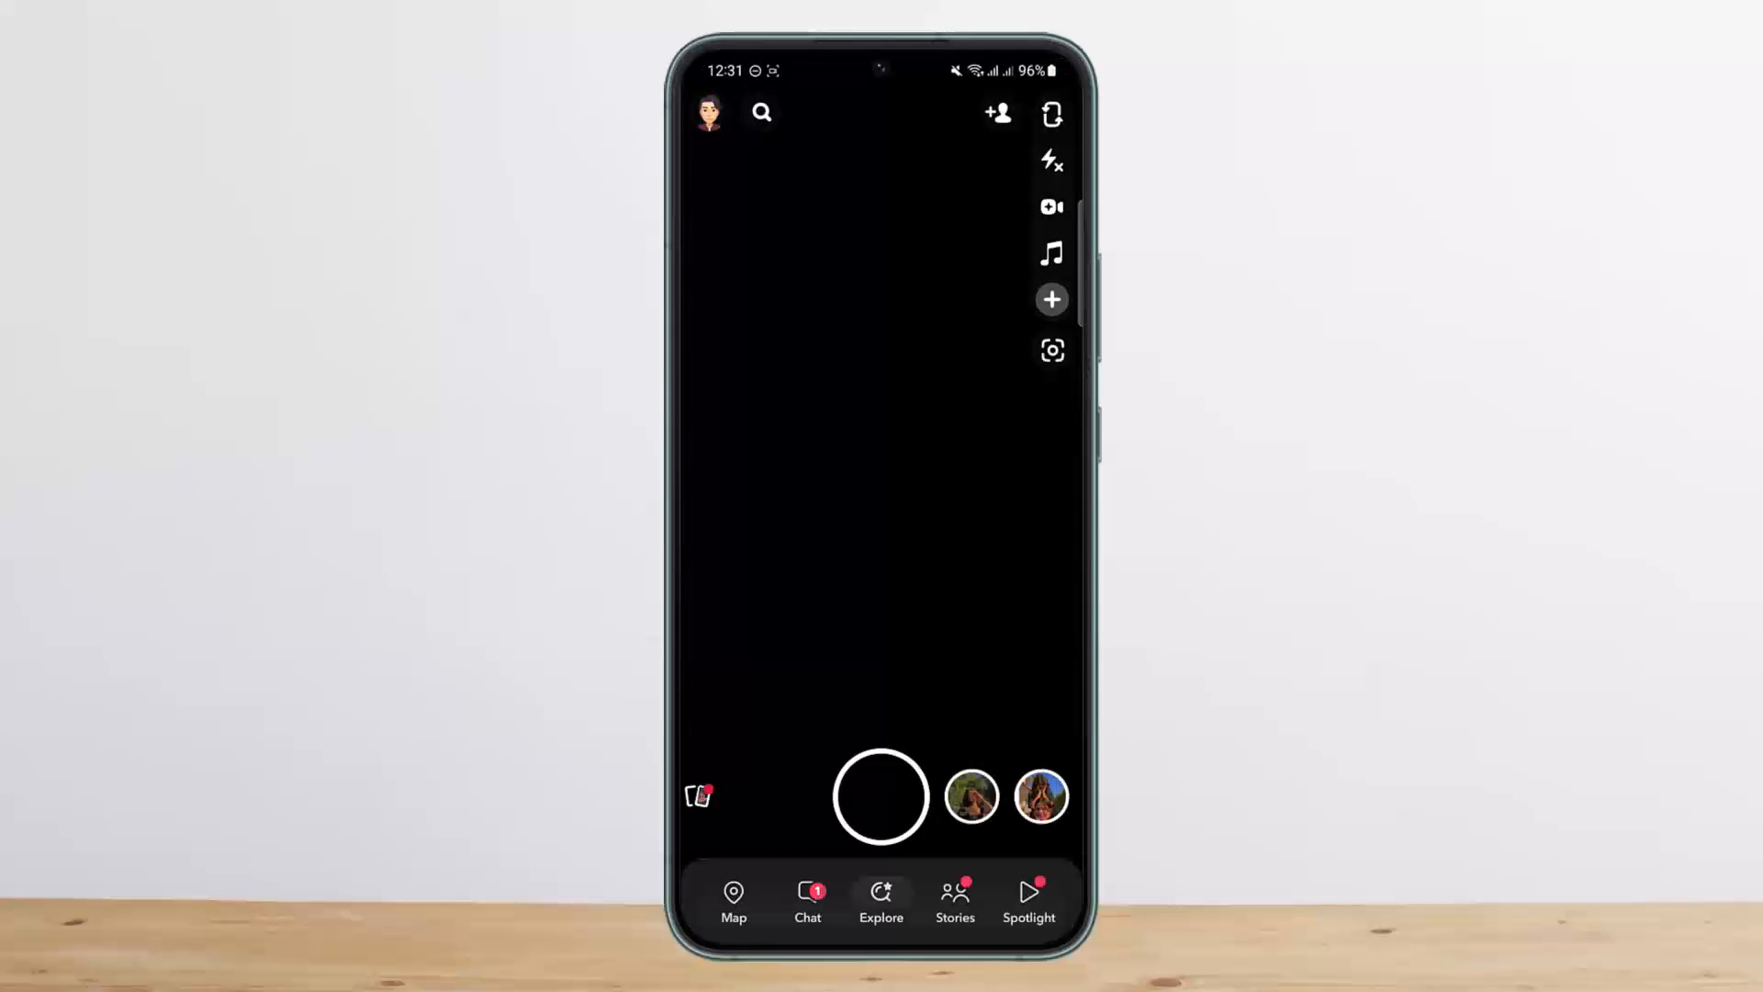
{"action": "left_click", "coordinate": [710, 114]}
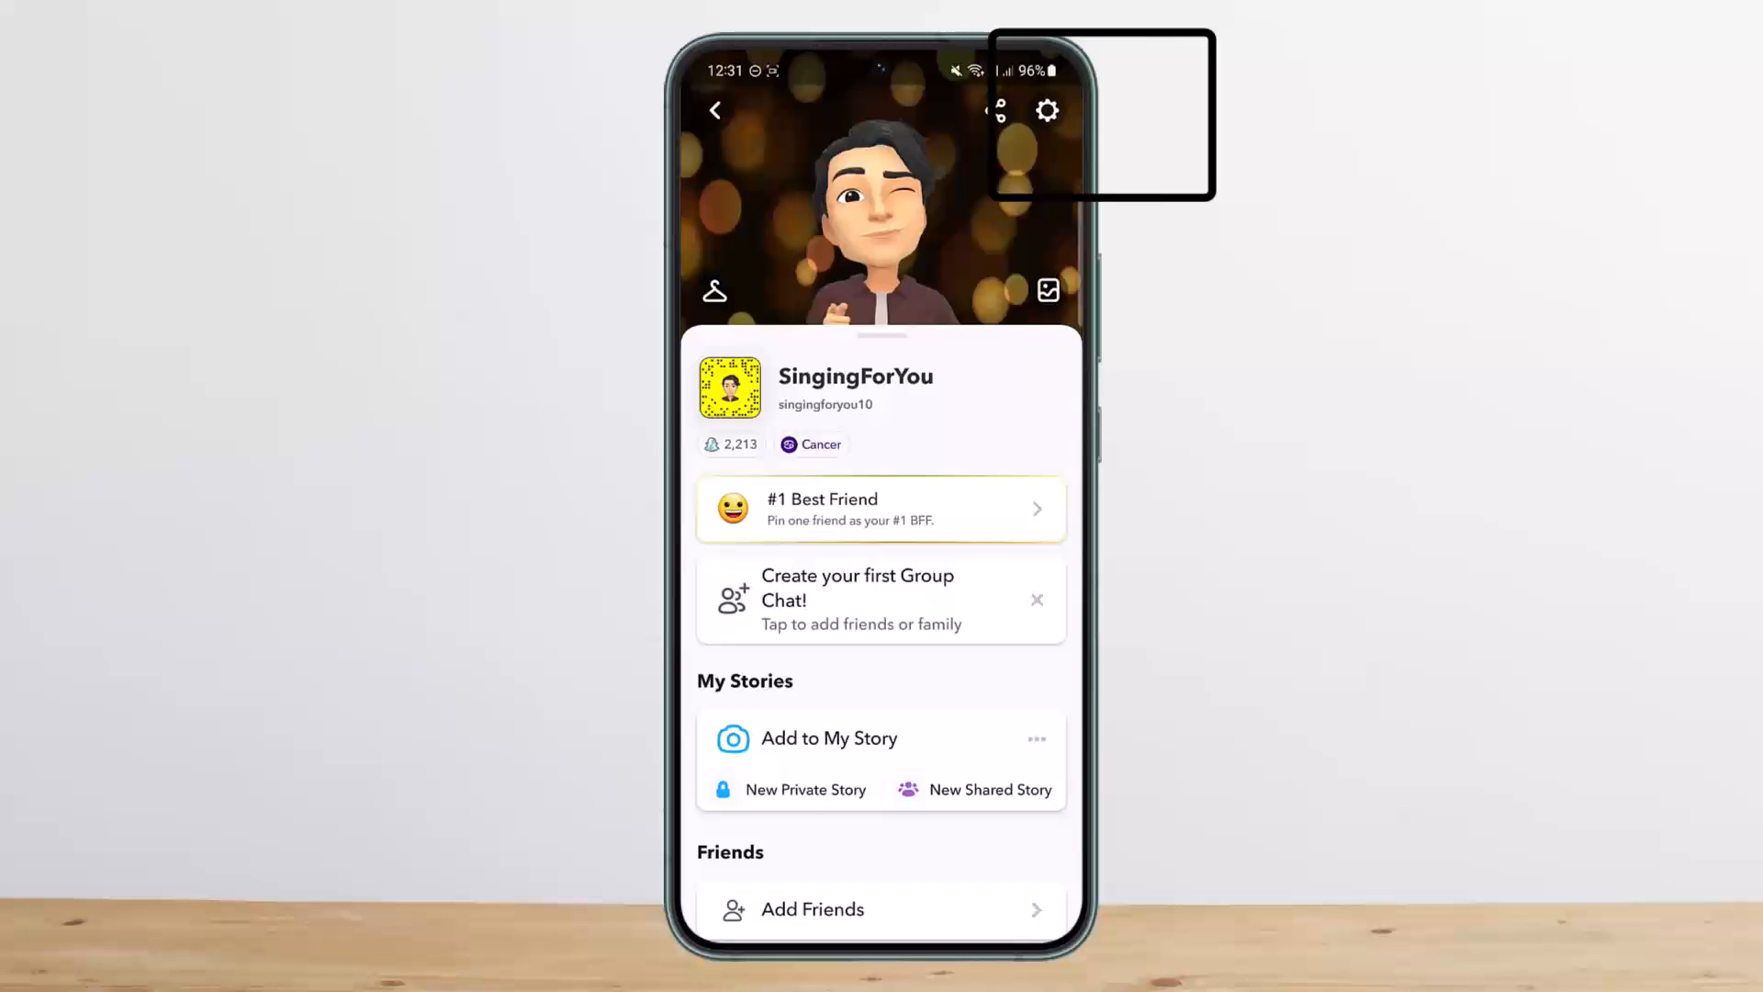
Step: Open Settings from the profile and scroll down to Account Actions
{"action": "left_click", "coordinate": [1047, 109]}
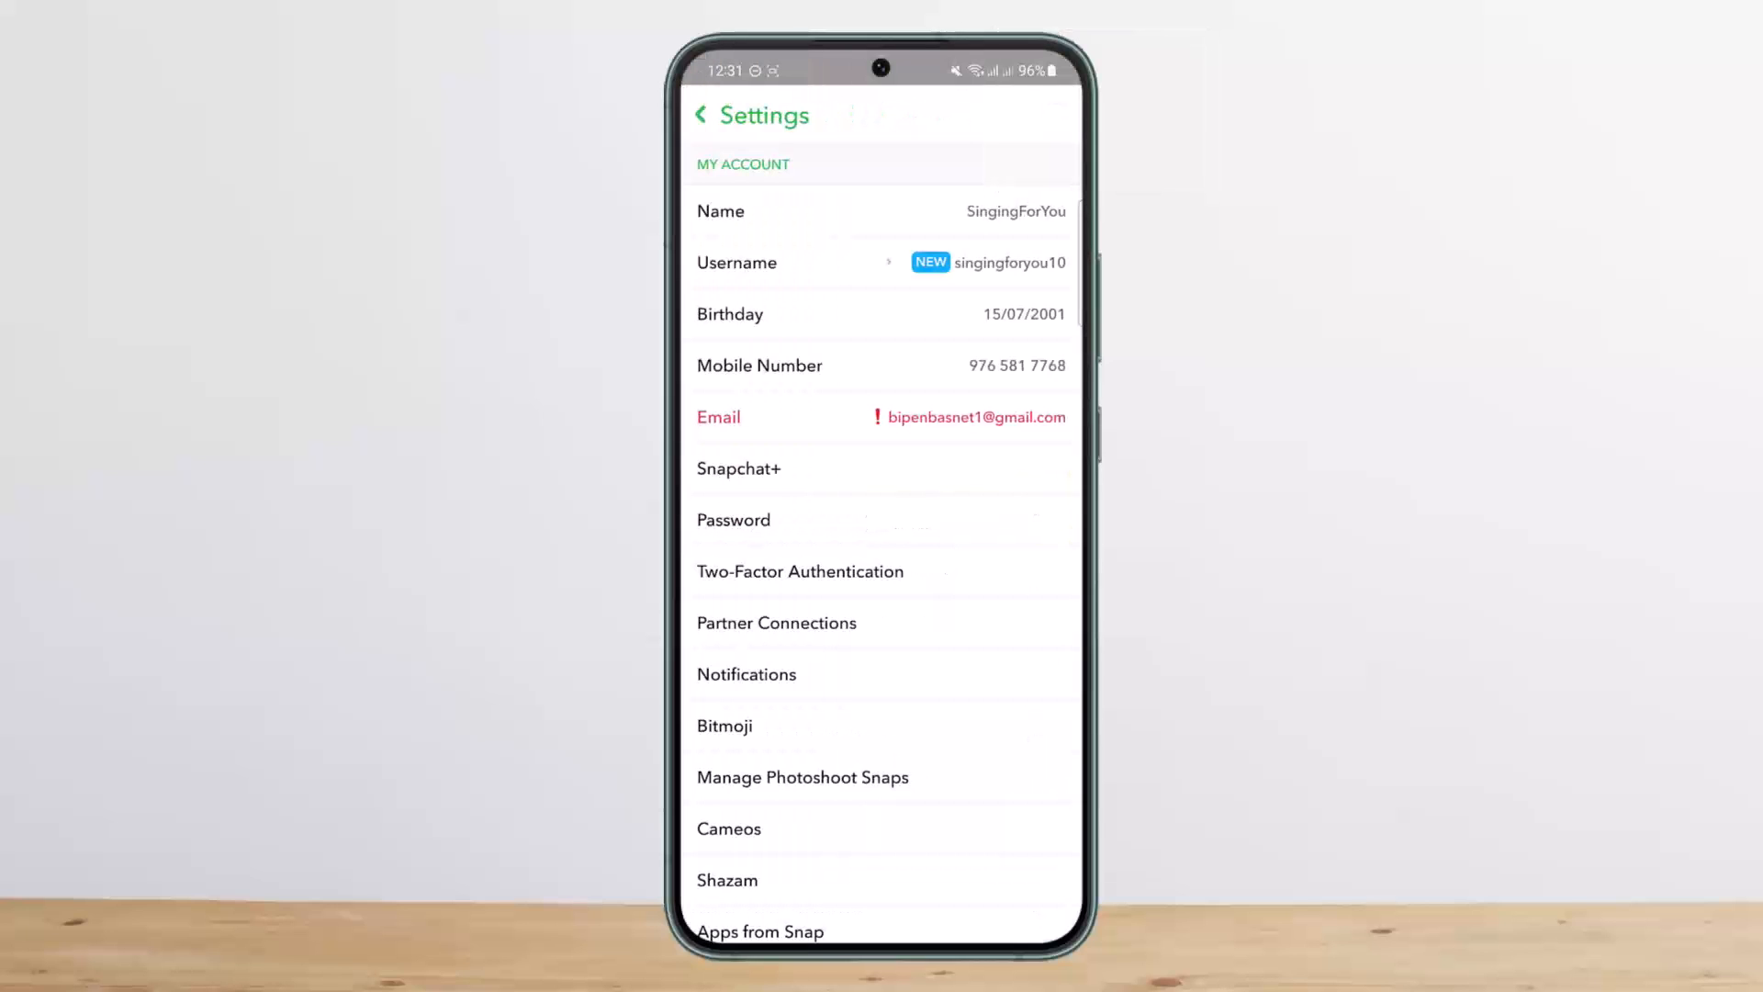
{"action": "scroll", "scroll_direction": "down", "scroll_amount": 3}
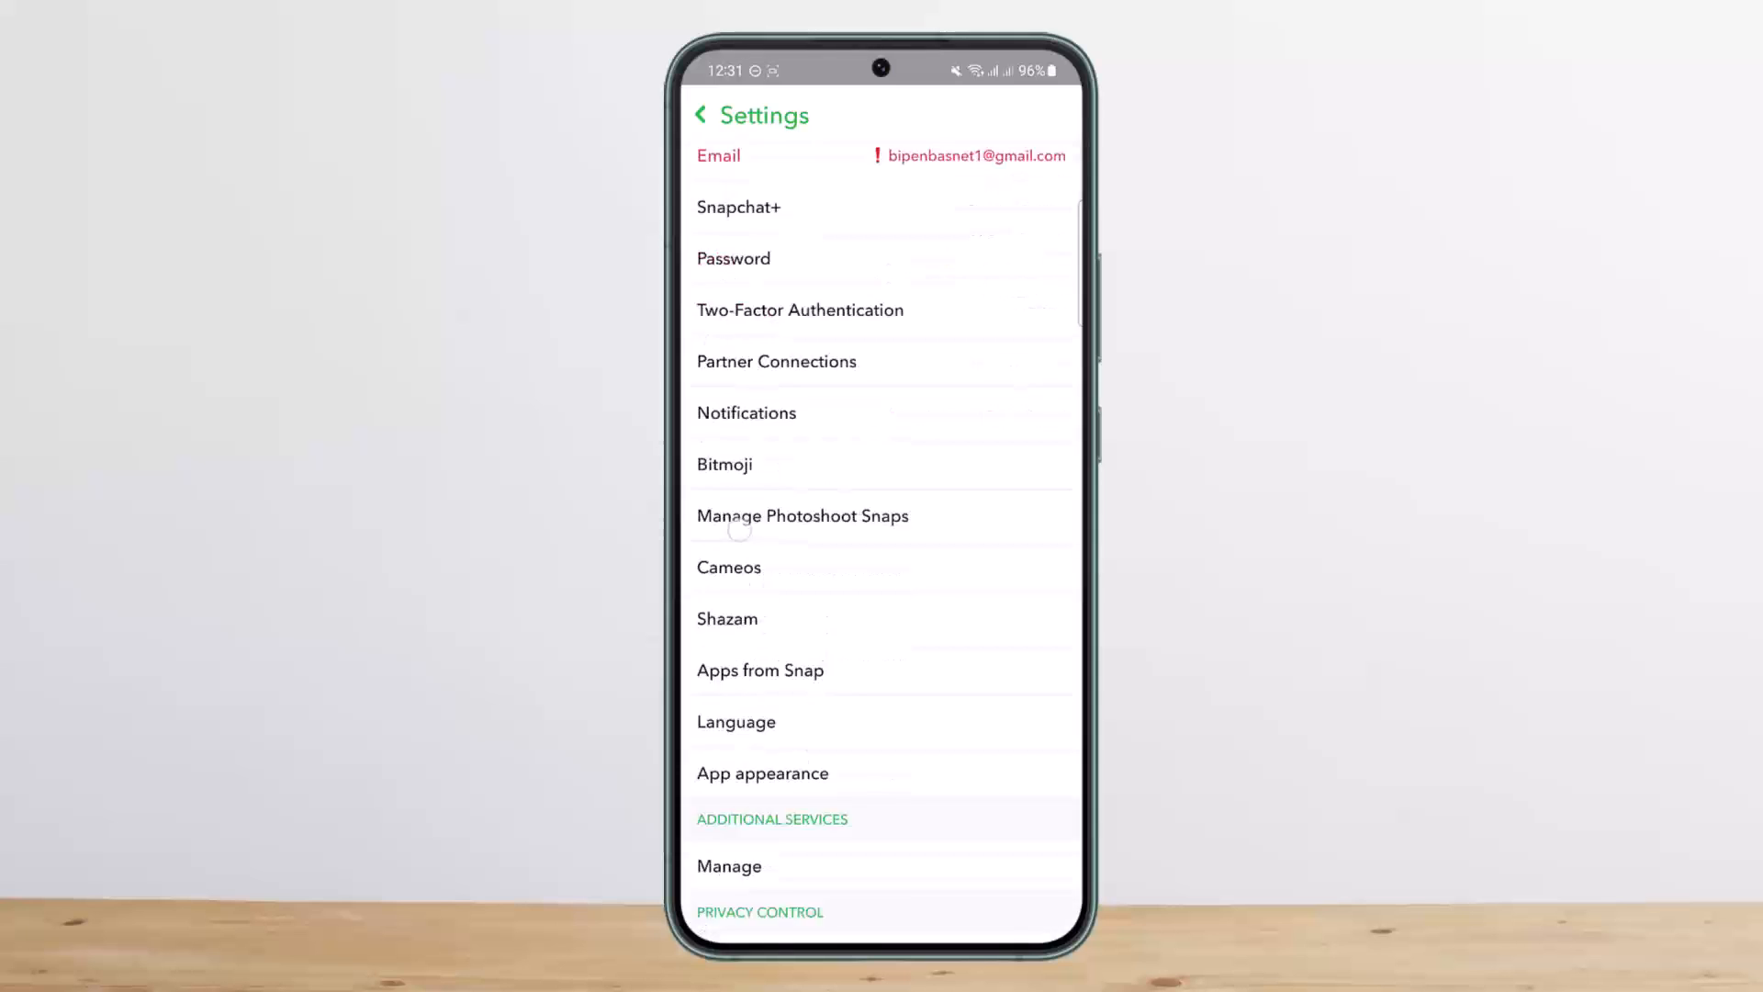
{"action": "scroll", "scroll_direction": "down", "scroll_amount": 3}
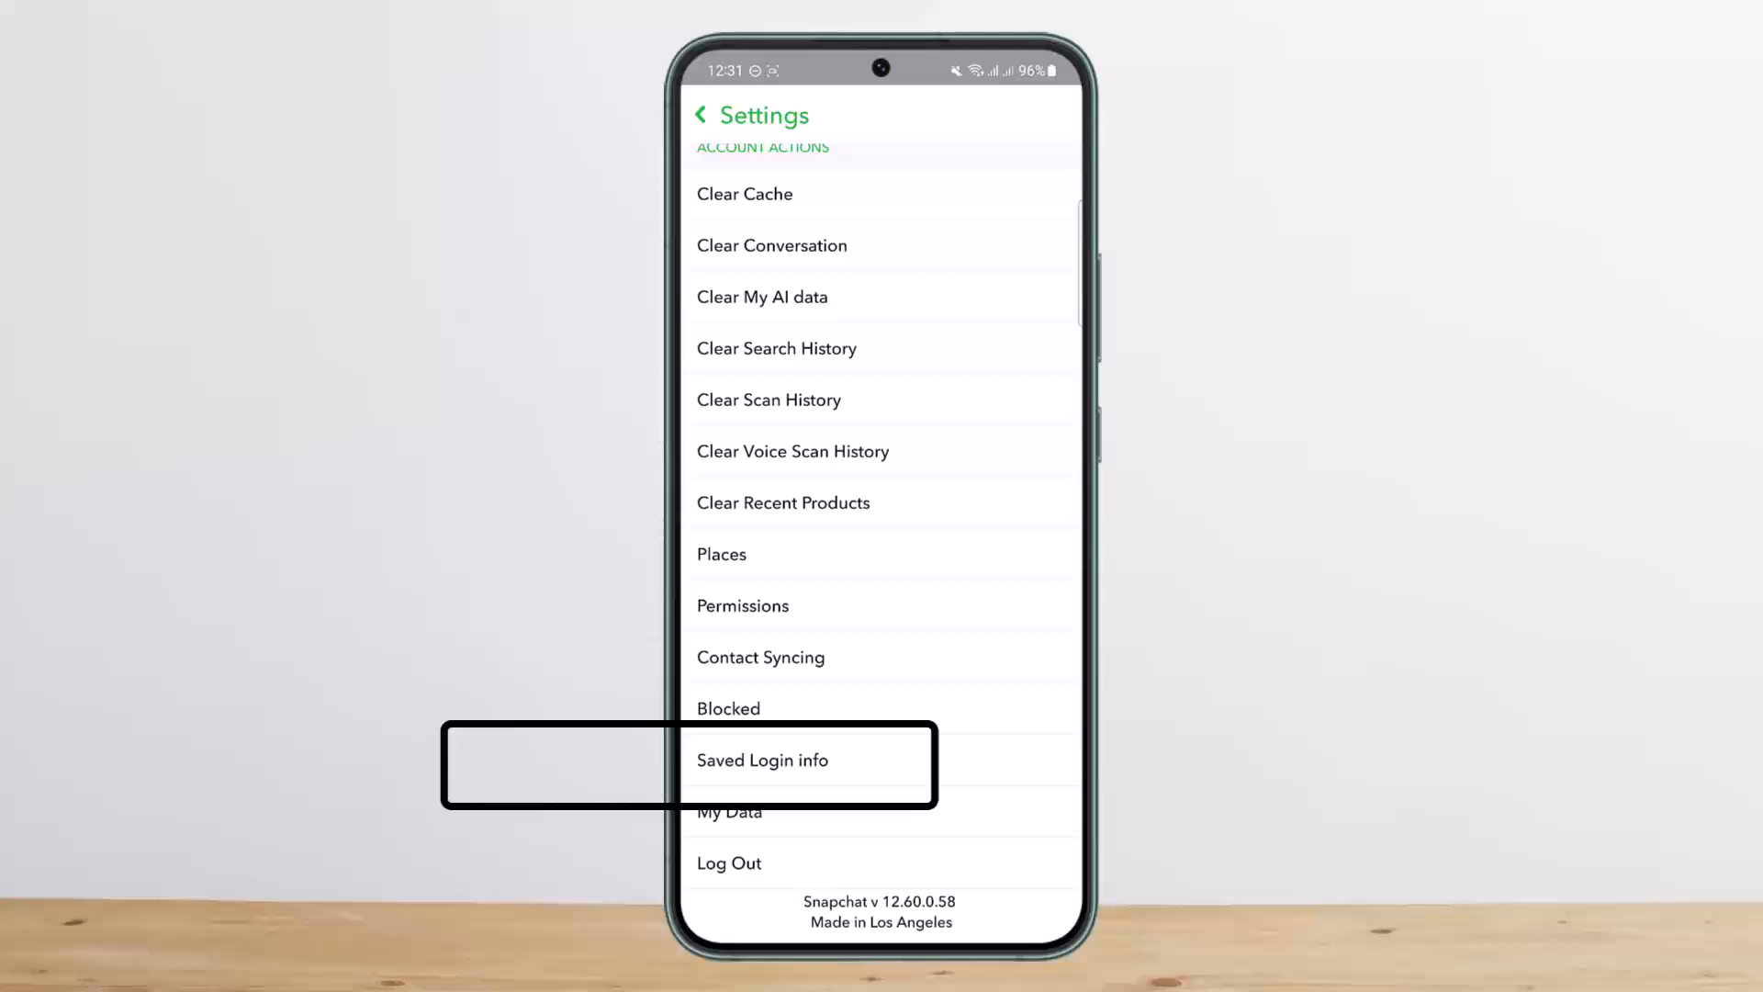
Step: Open Saved Login info to see the samsung SM-A736B and HUAWEI JKM-LX1 devices
{"action": "left_click", "coordinate": [762, 759]}
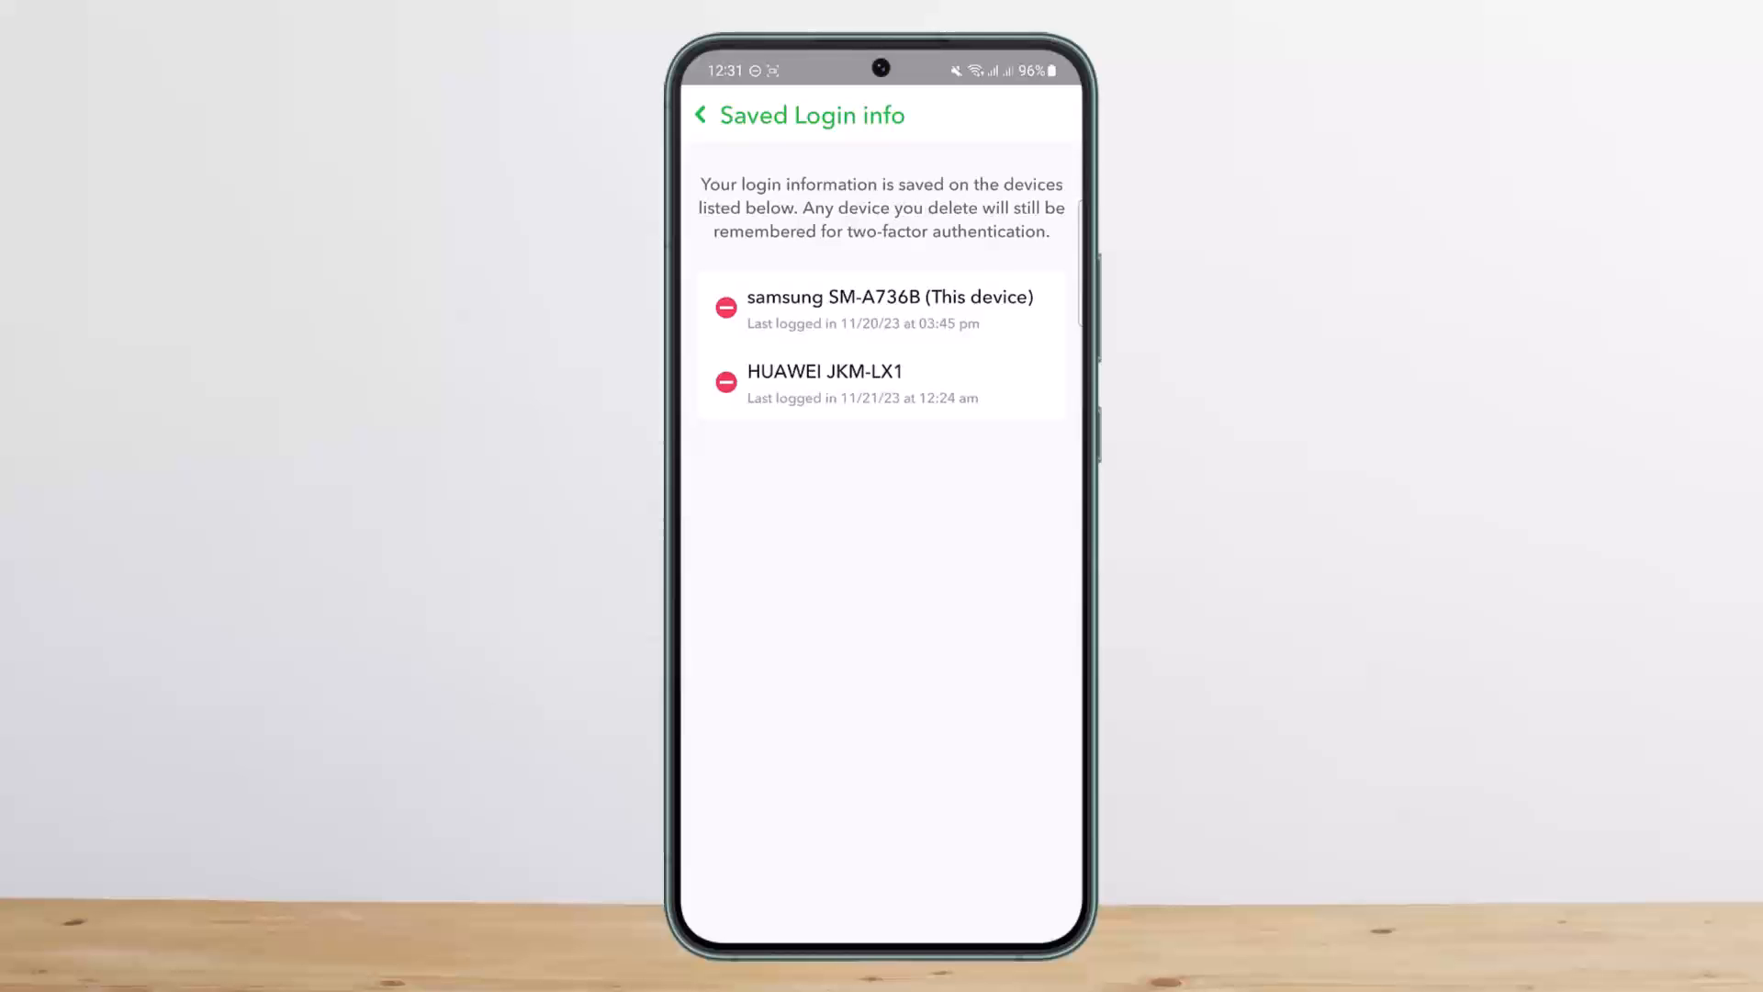
Step: Delete the HUAWEI JKM-LX1 saved login, confirm, and return to Settings
{"action": "left_click", "coordinate": [725, 378]}
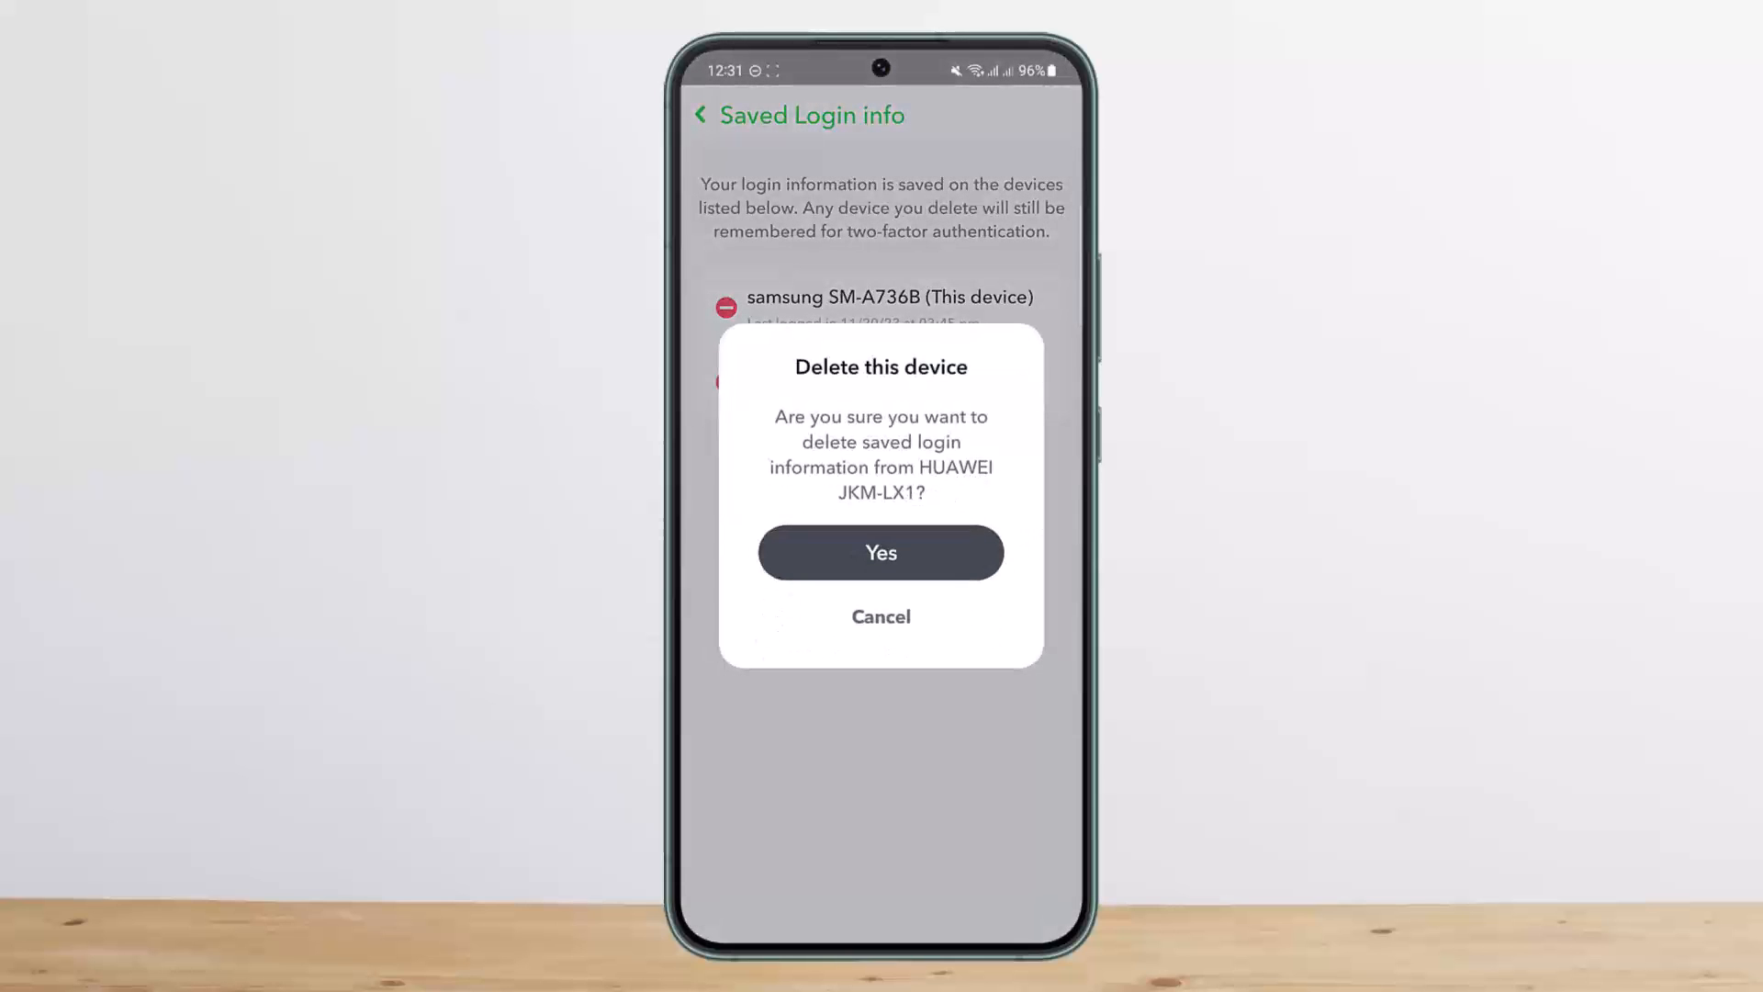
{"action": "left_click", "coordinate": [881, 553]}
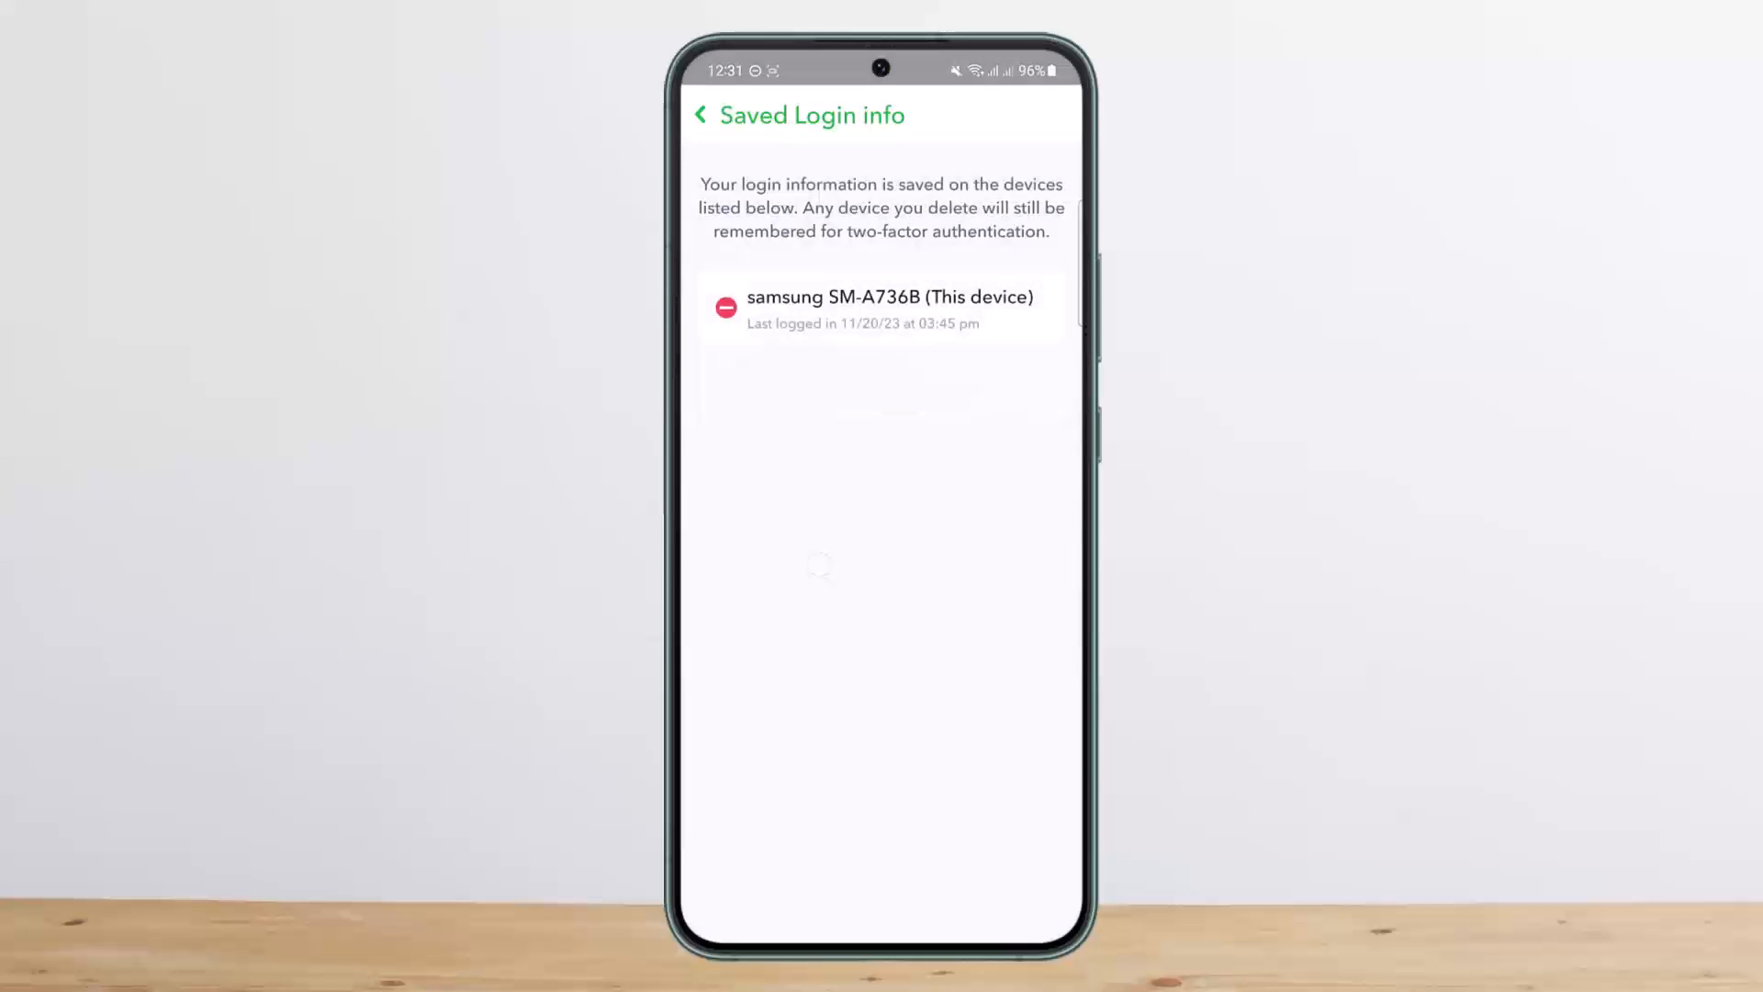
{"action": "left_click", "coordinate": [700, 114]}
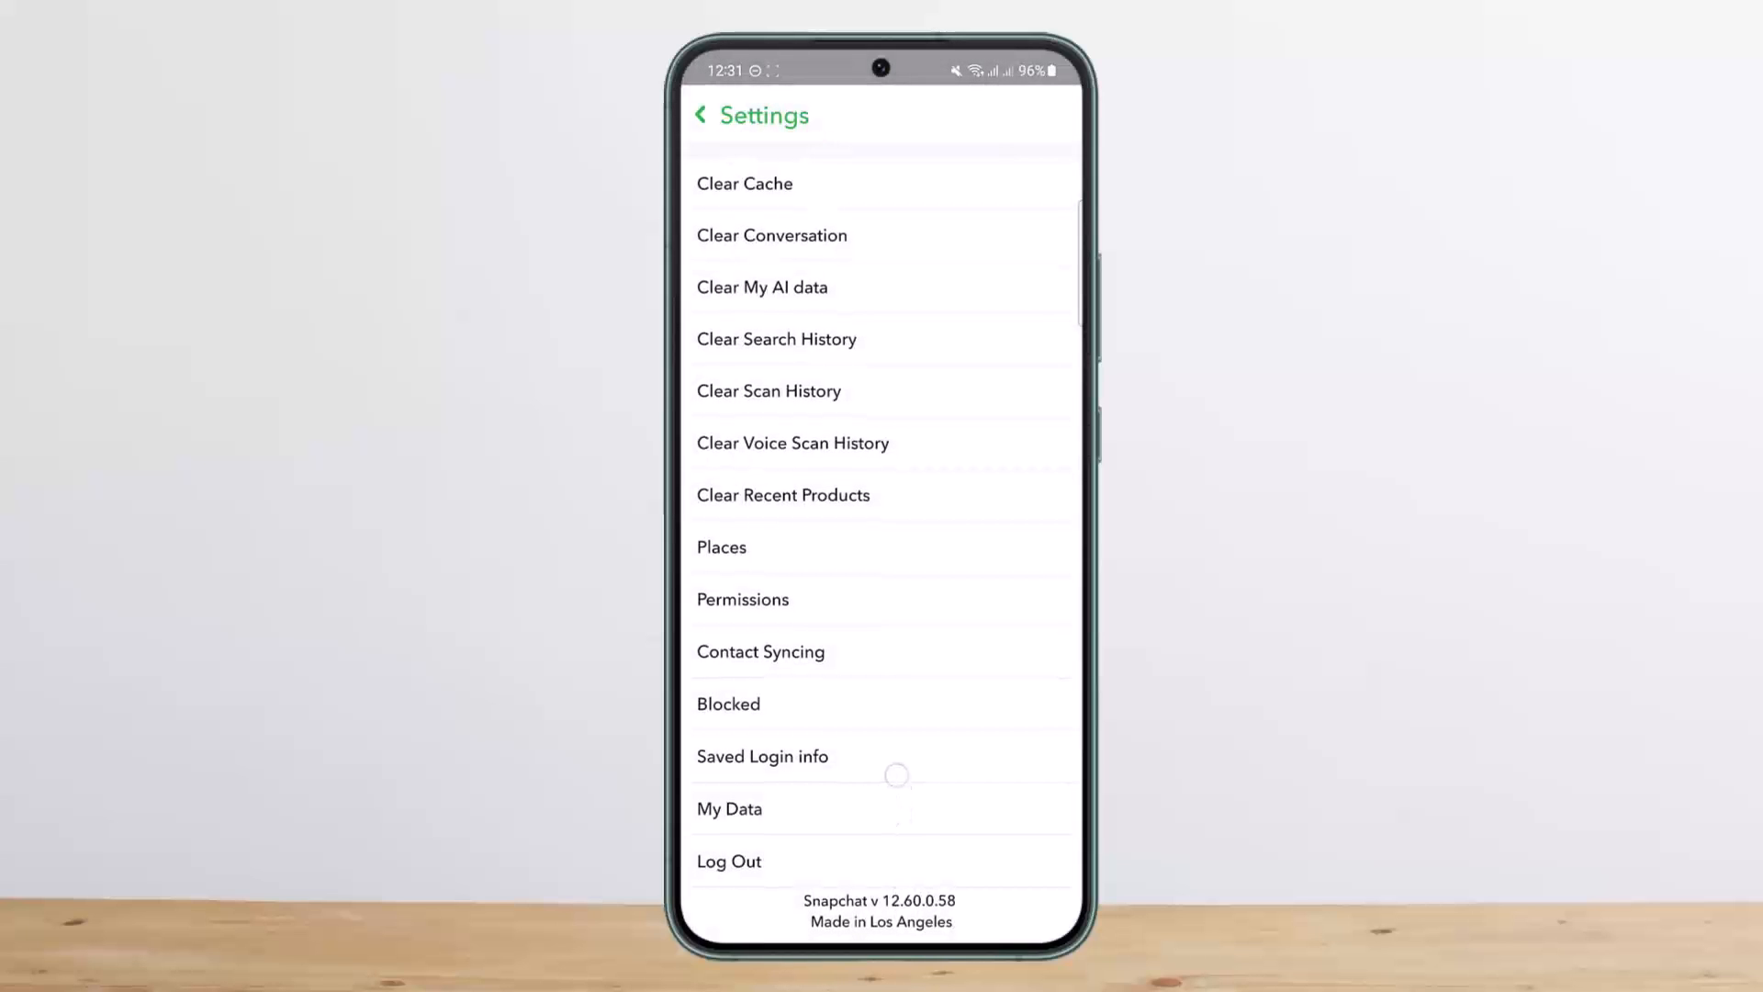